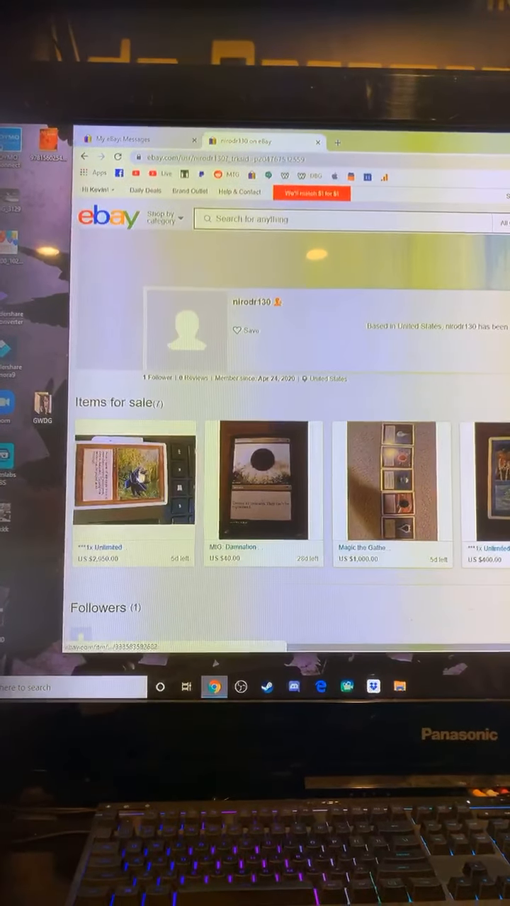
Open the 'Magic the Gathering - Unlimited Mox Set' listing from the seller's items for sale
{"action": "left_click", "coordinate": [133, 478]}
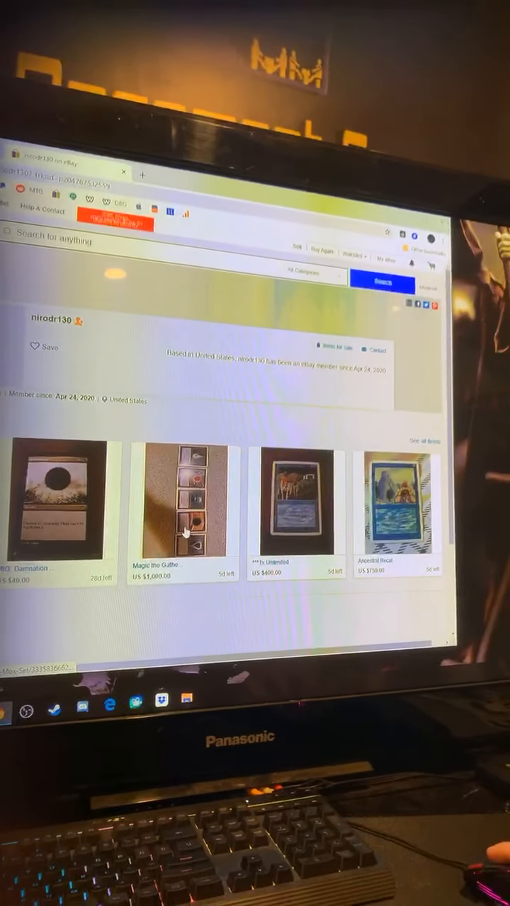
{"action": "left_click", "coordinate": [184, 502]}
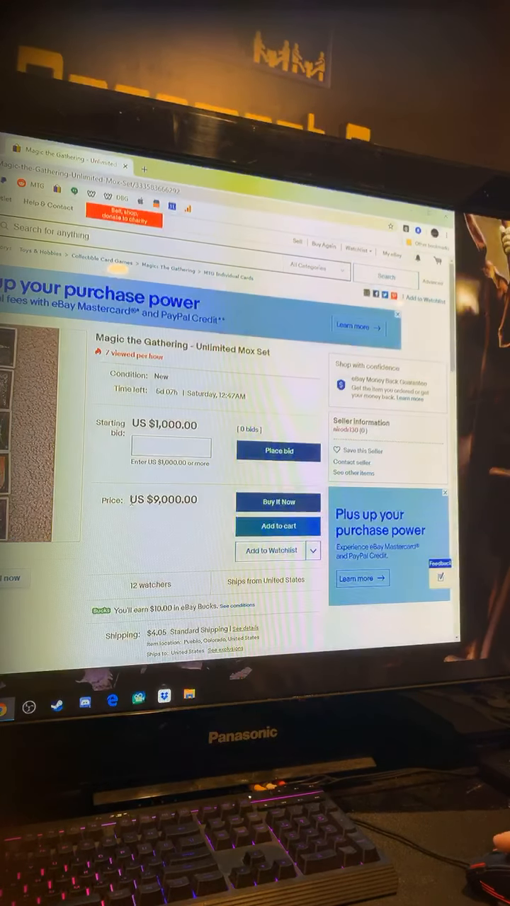
Show the seller's seven listings, including Timetwister, Mox Set, Ancestral Recall and Black Lotus
{"action": "left_click", "coordinate": [350, 430]}
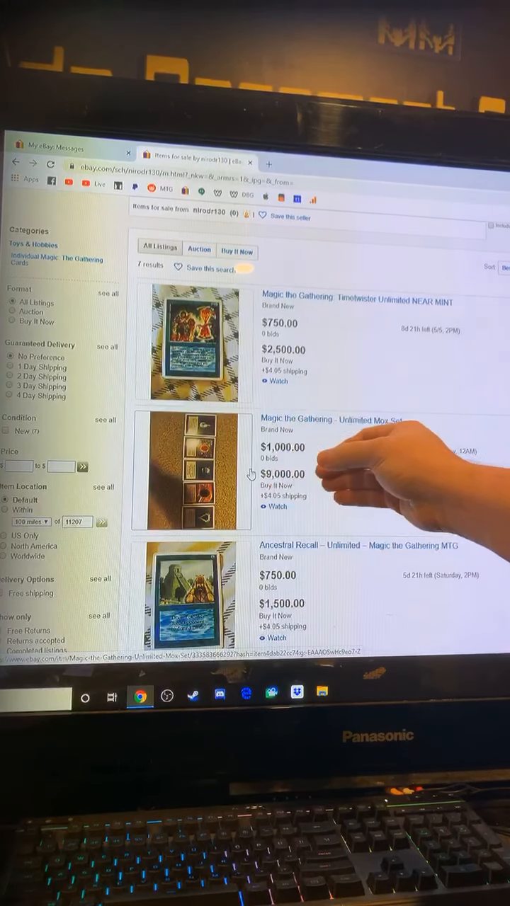
{"action": "mouse_move", "coordinate": [425, 588]}
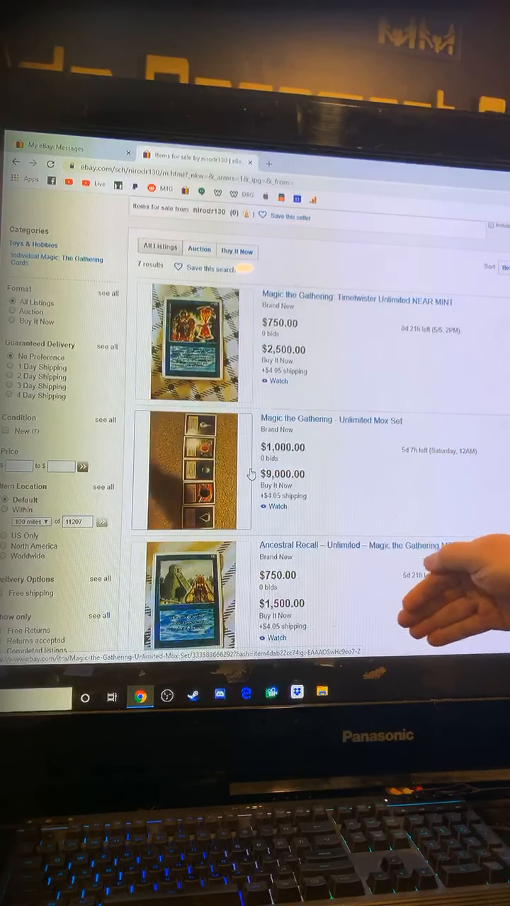
{"action": "scroll", "scroll_direction": "down", "scroll_amount": 3}
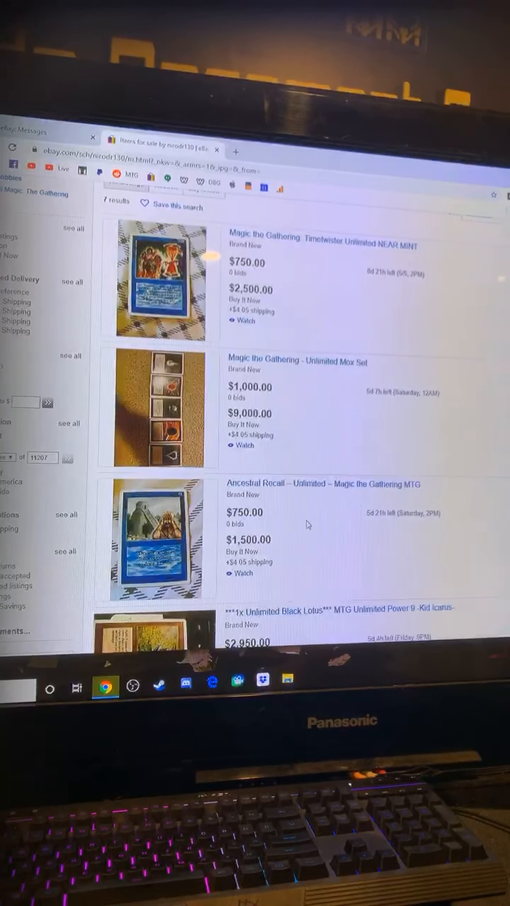
{"action": "scroll", "scroll_direction": "down", "scroll_amount": 3}
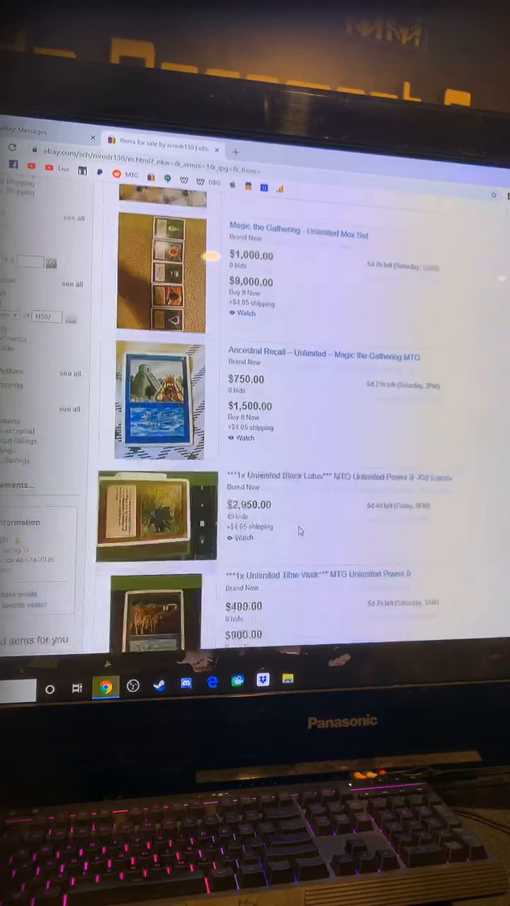
{"action": "scroll", "scroll_direction": "down", "scroll_amount": 3}
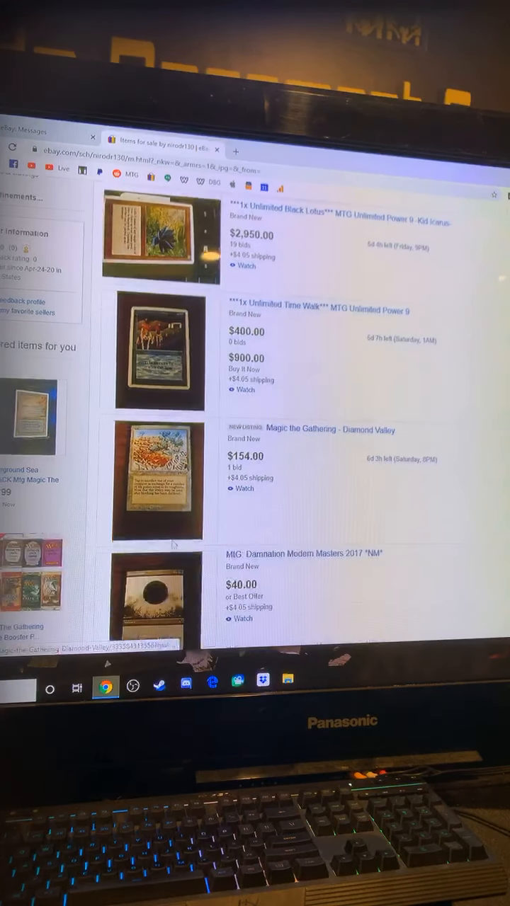
{"action": "scroll", "scroll_direction": "down", "scroll_amount": 3}
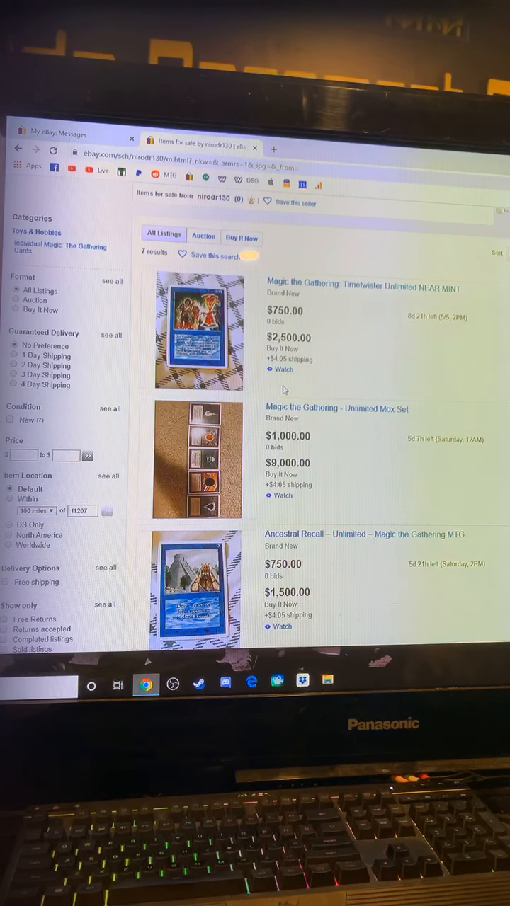
{"action": "scroll", "scroll_direction": "down", "scroll_amount": 3}
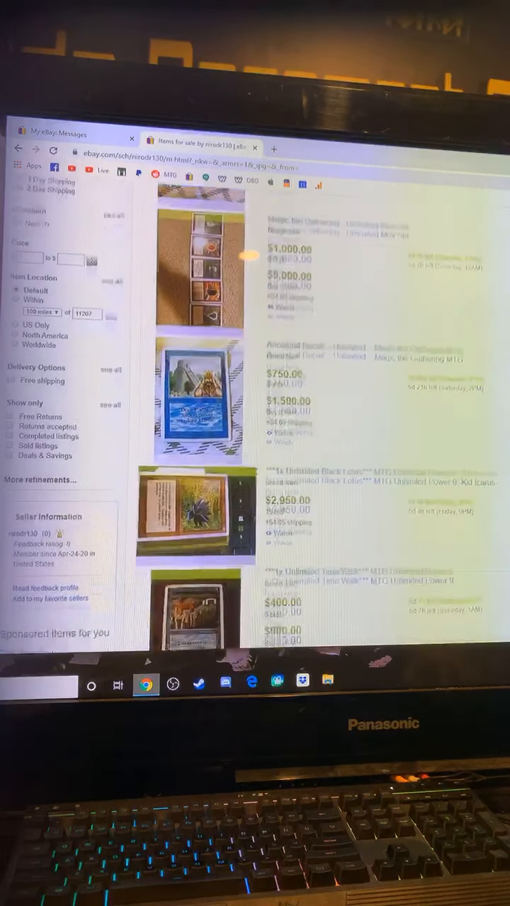
{"action": "scroll", "scroll_direction": "down", "scroll_amount": 3}
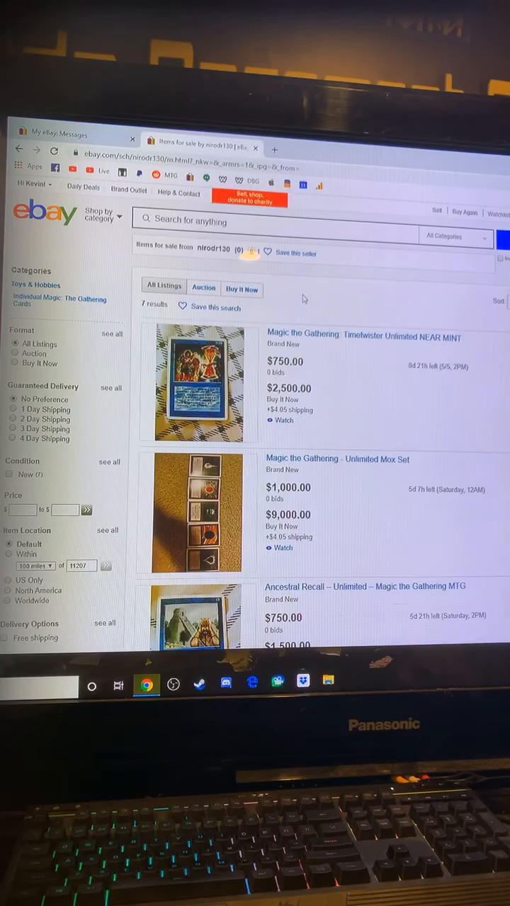
{"action": "left_click", "coordinate": [67, 134]}
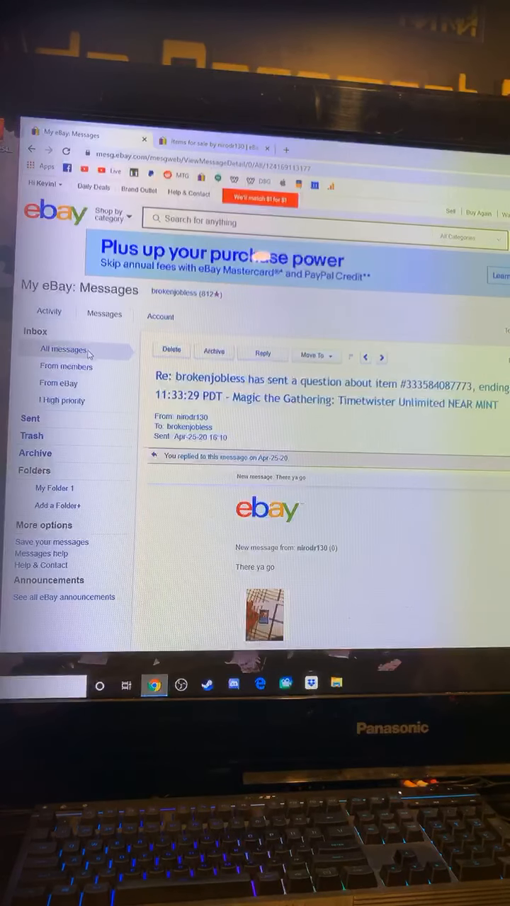
Return to All messages and find the seller's message about his late uncle's cards
{"action": "left_click", "coordinate": [63, 349]}
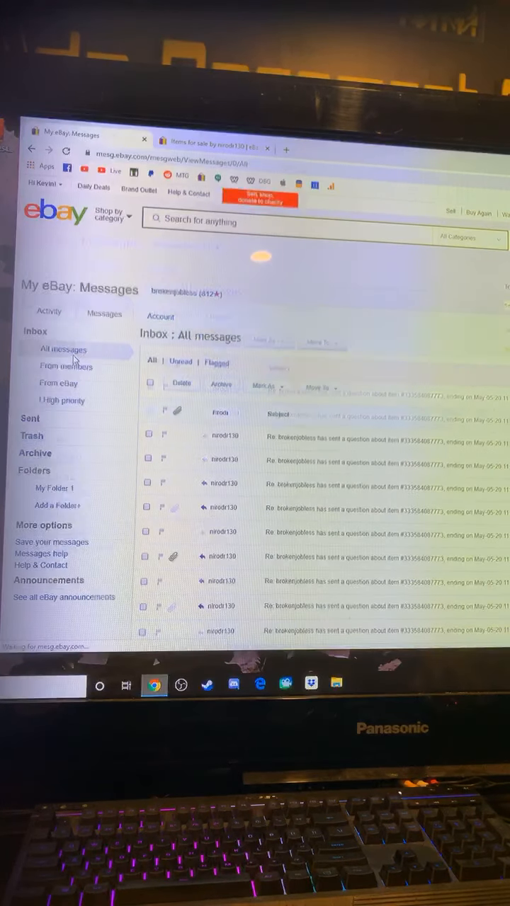
{"action": "scroll", "scroll_direction": "down", "scroll_amount": 3}
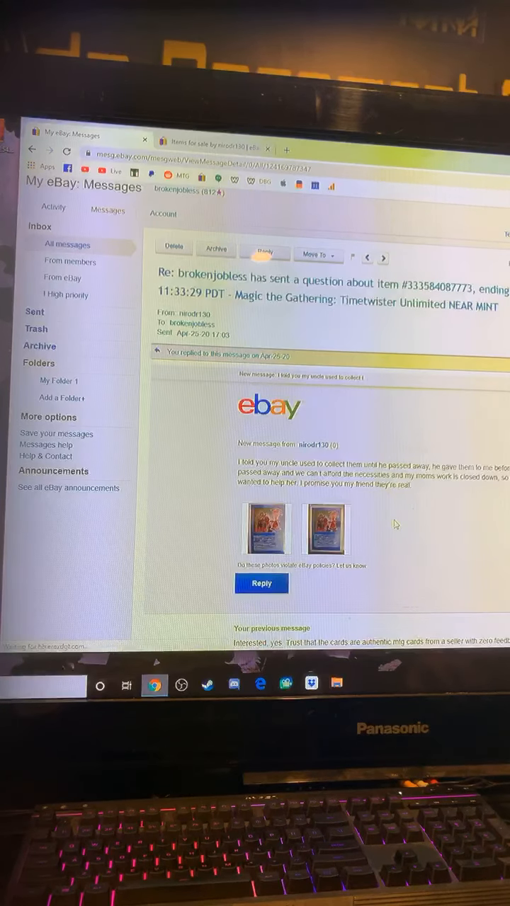
Scroll the inbox through the seller's many Timetwister replies
{"action": "scroll", "scroll_direction": "down", "scroll_amount": 3}
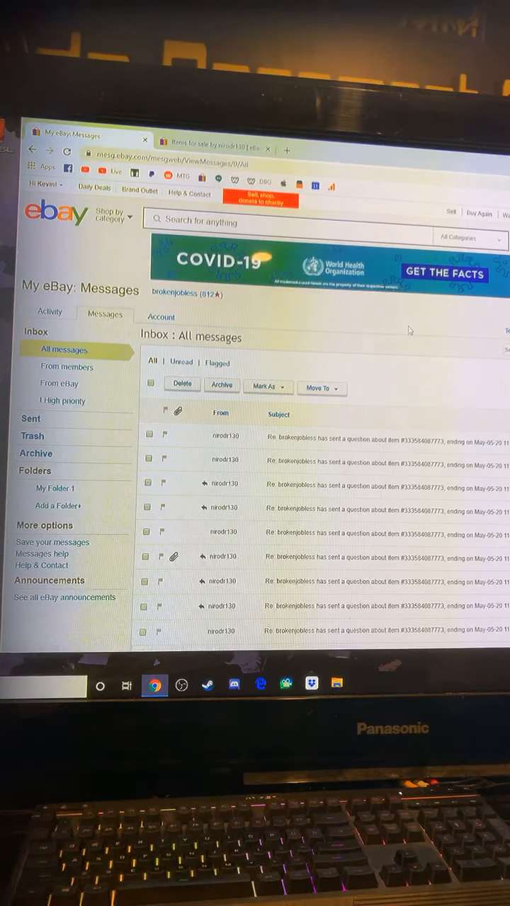
{"action": "scroll", "scroll_direction": "down", "scroll_amount": 3}
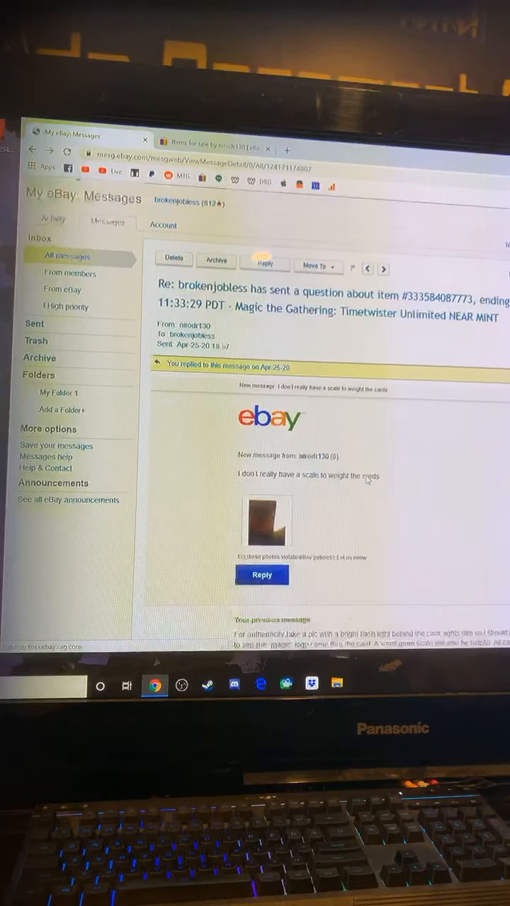
{"action": "left_click", "coordinate": [267, 522]}
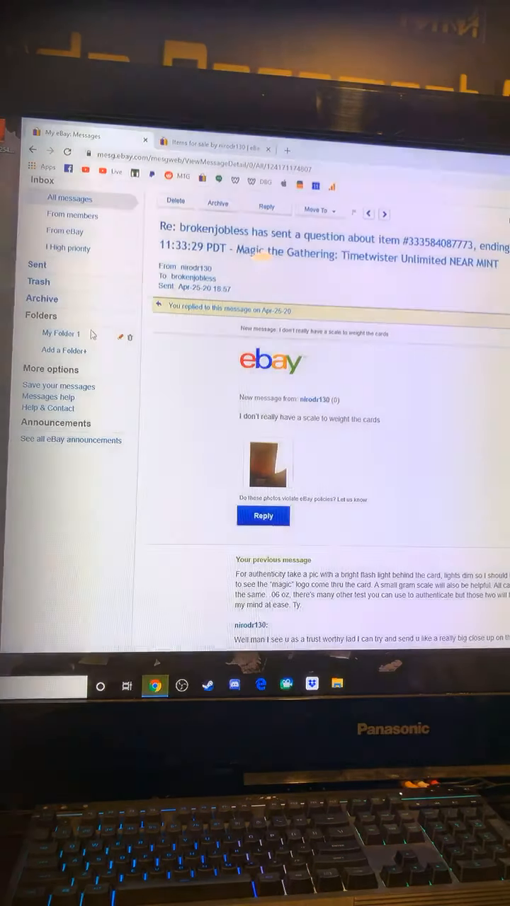
{"action": "left_click", "coordinate": [69, 198]}
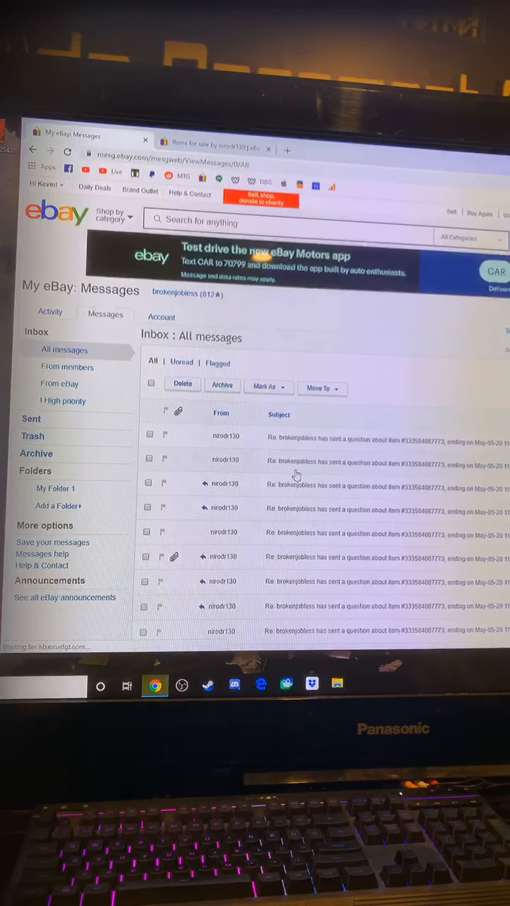
Open the seller's apology saying the flashlight test failed and he'll remove the posts
{"action": "scroll", "scroll_direction": "down", "scroll_amount": 3}
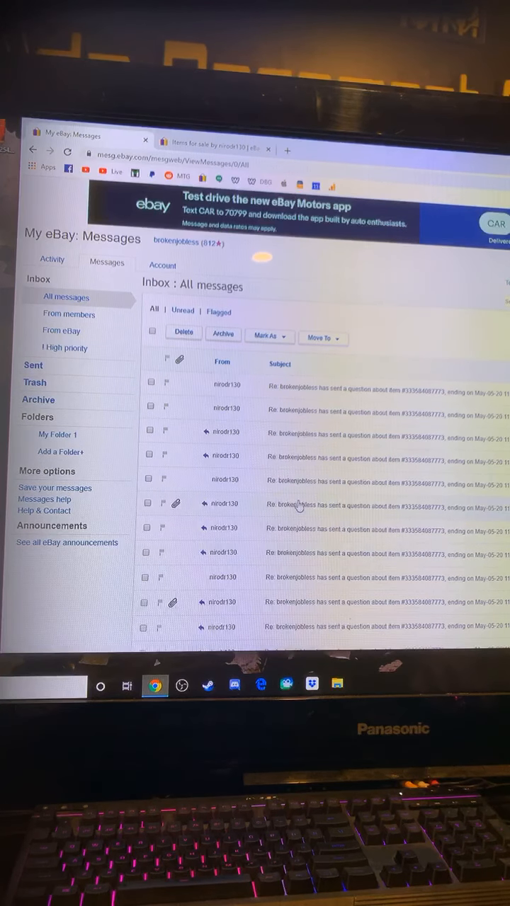
{"action": "left_click", "coordinate": [311, 467]}
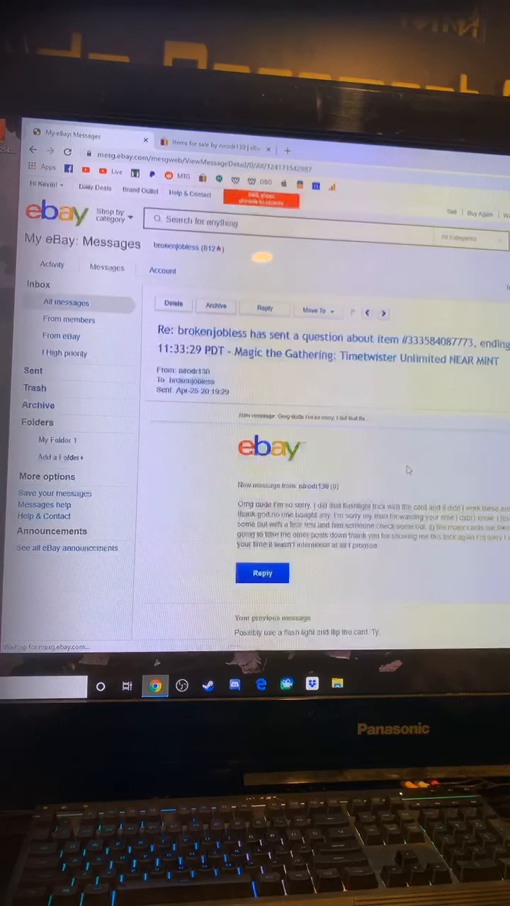
{"action": "scroll", "scroll_direction": "down", "scroll_amount": 3}
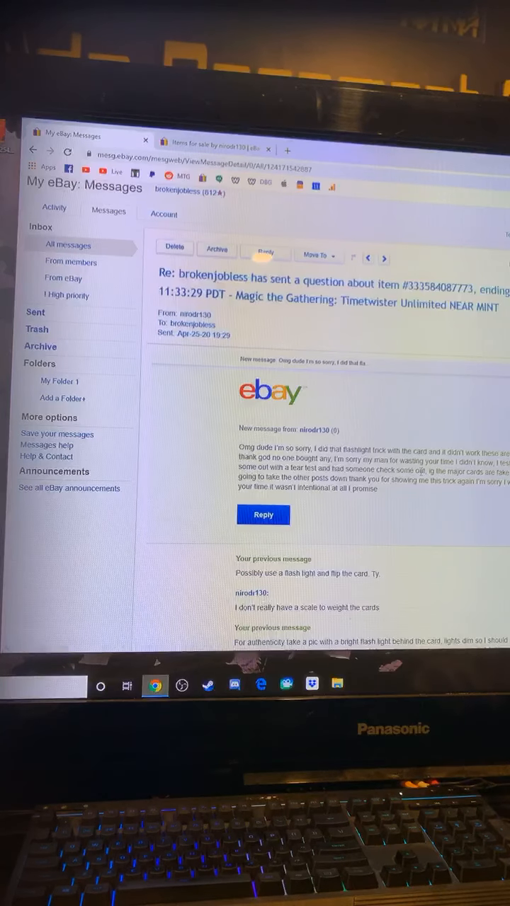
{"action": "scroll", "scroll_direction": "down", "scroll_amount": 3}
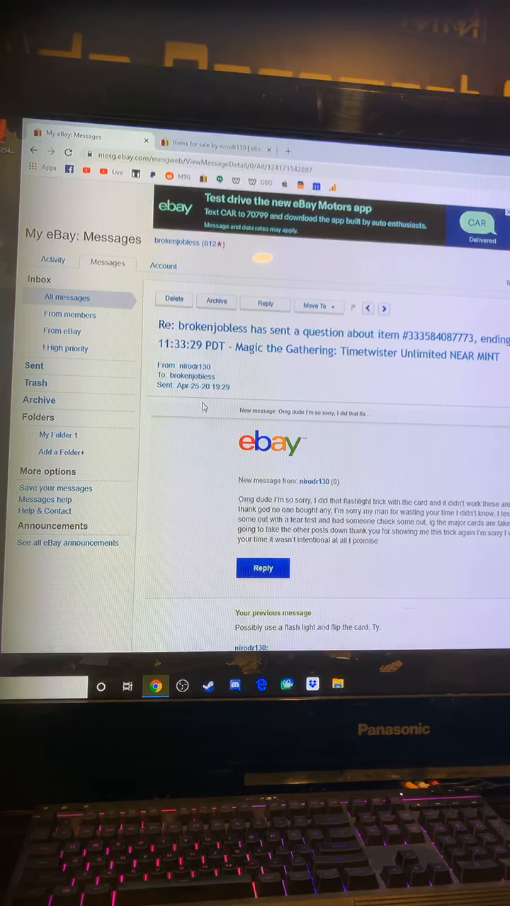
{"action": "scroll", "scroll_direction": "down", "scroll_amount": 3}
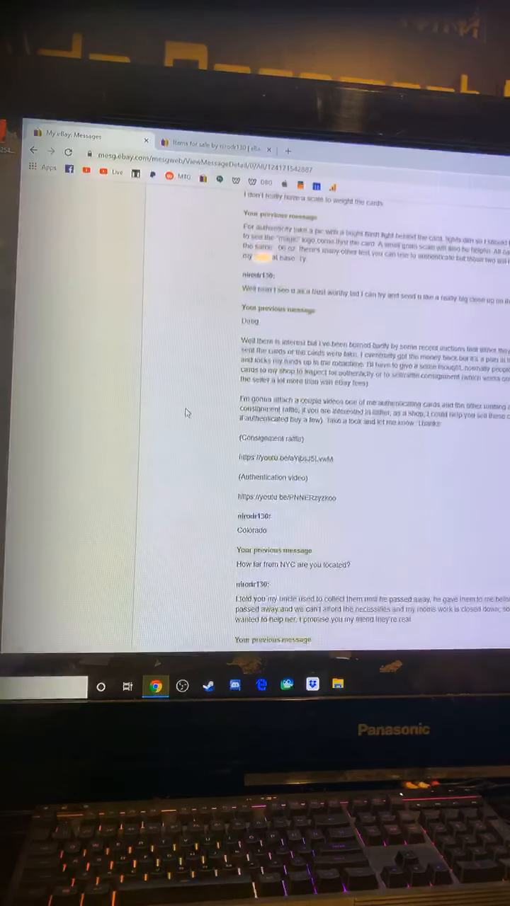